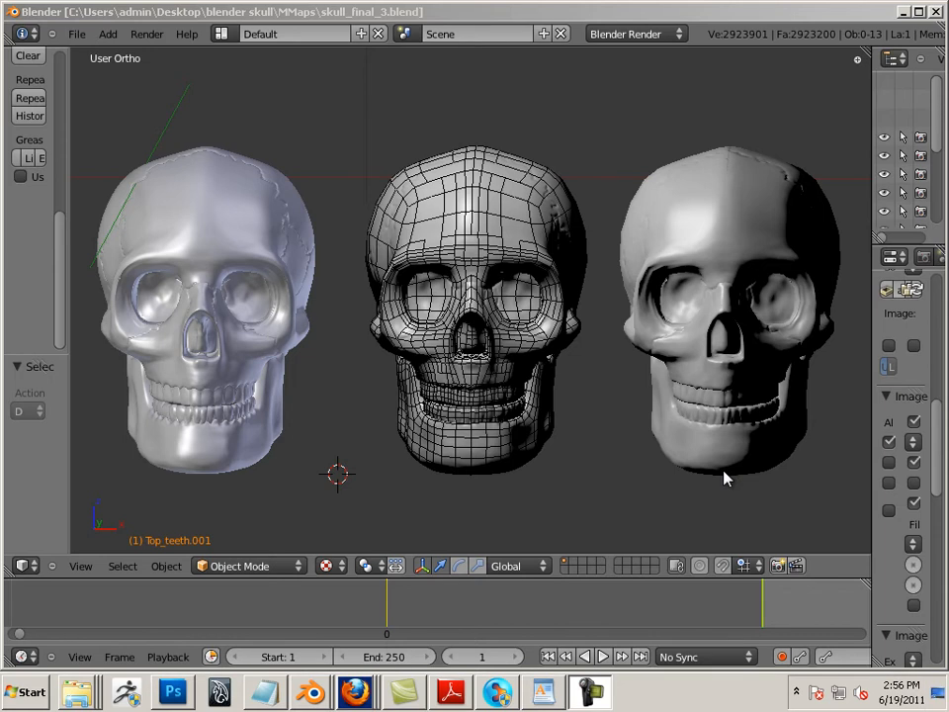
pyautogui.moveTo(689, 479)
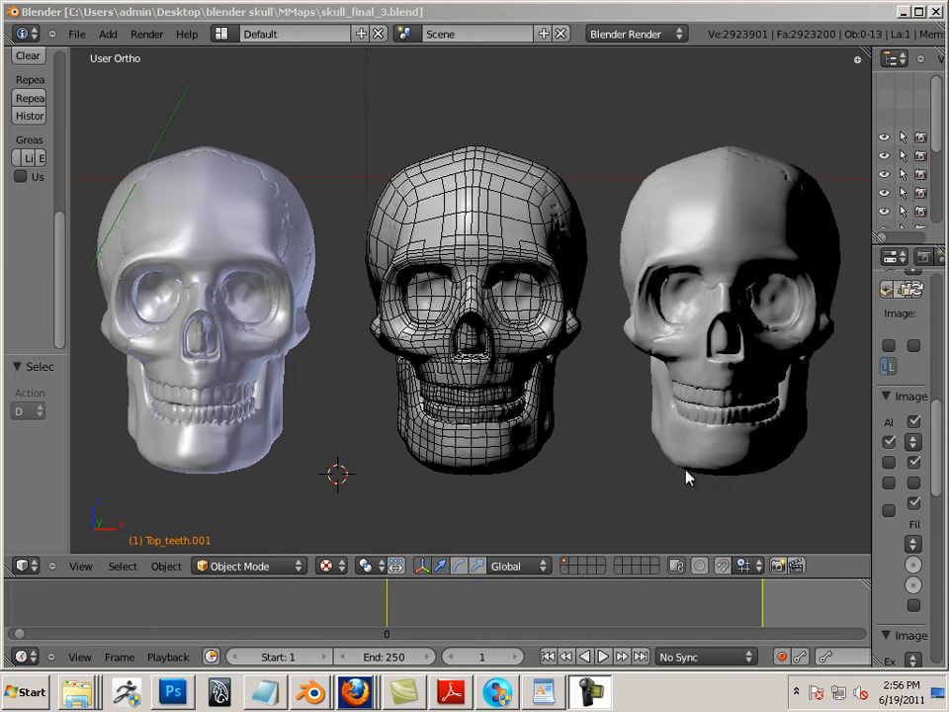
pyautogui.moveTo(667, 479)
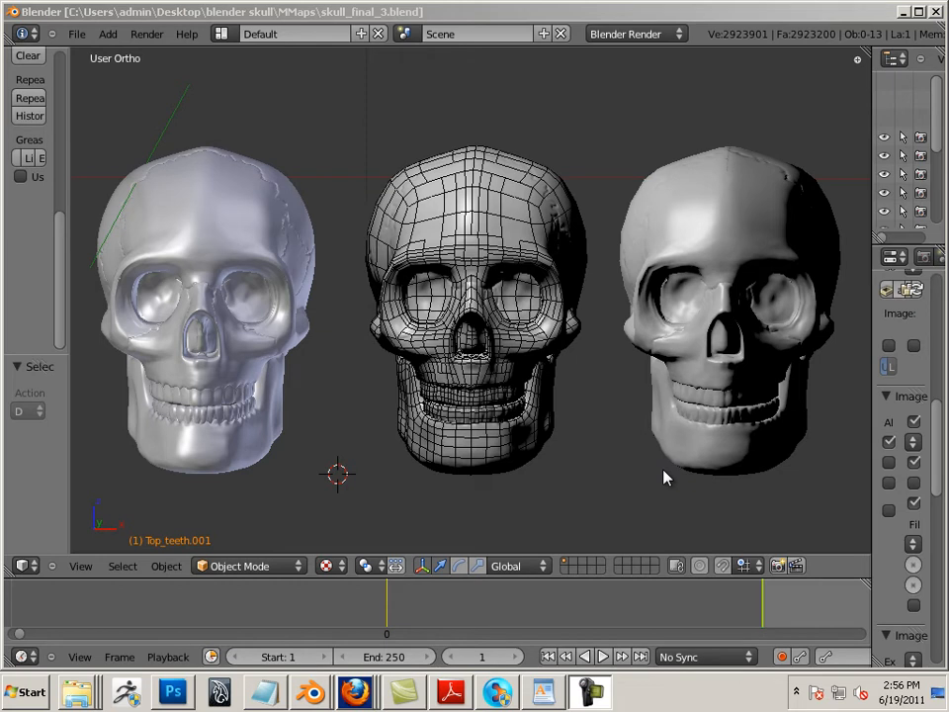
pyautogui.moveTo(679, 491)
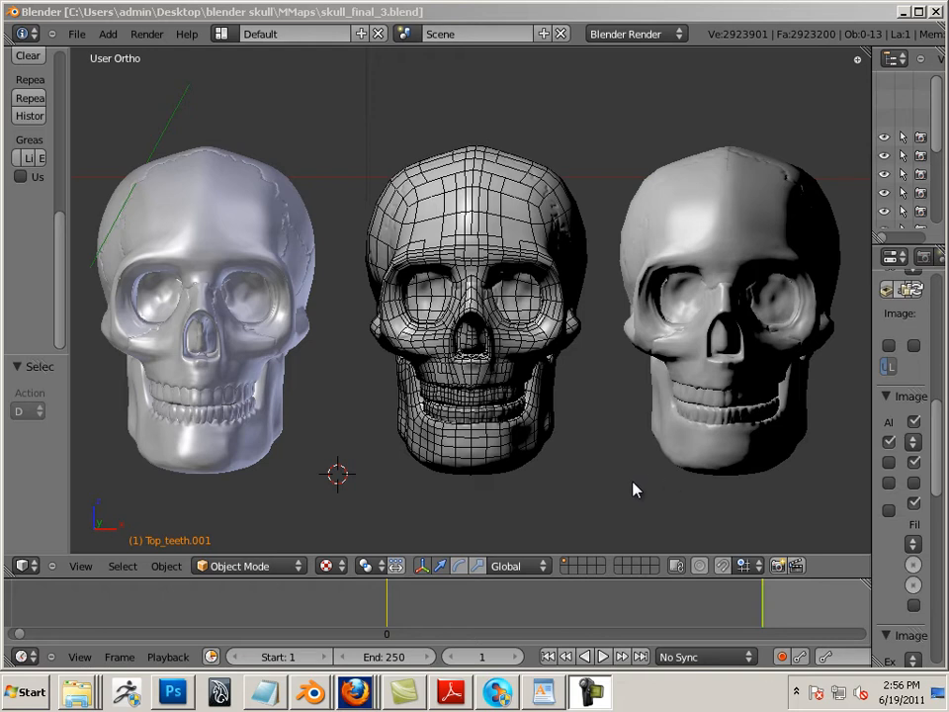
pyautogui.moveTo(358, 453)
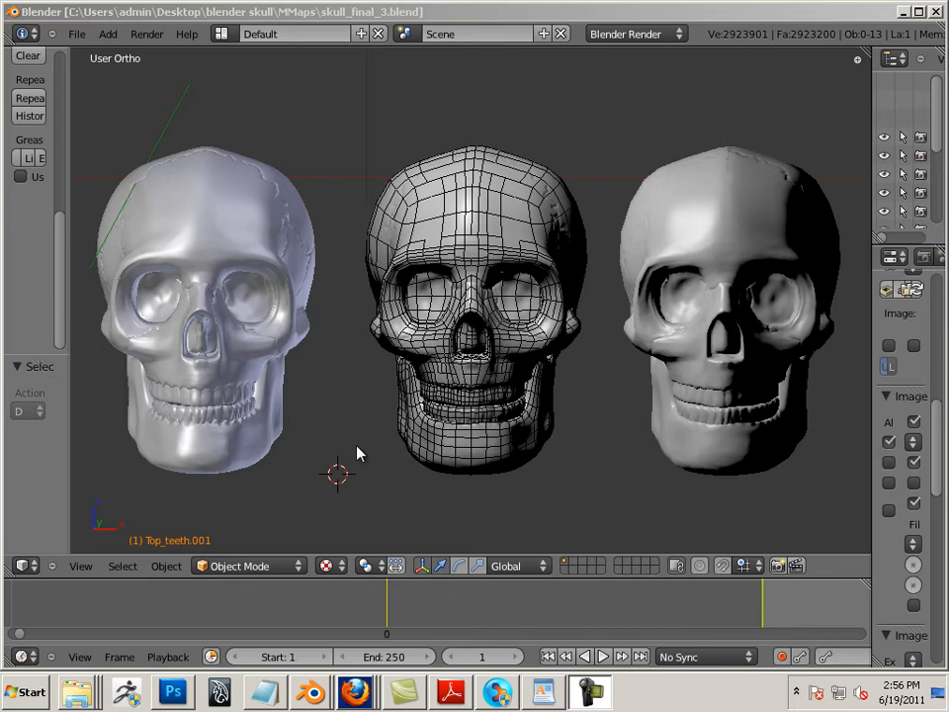
pyautogui.moveTo(354, 497)
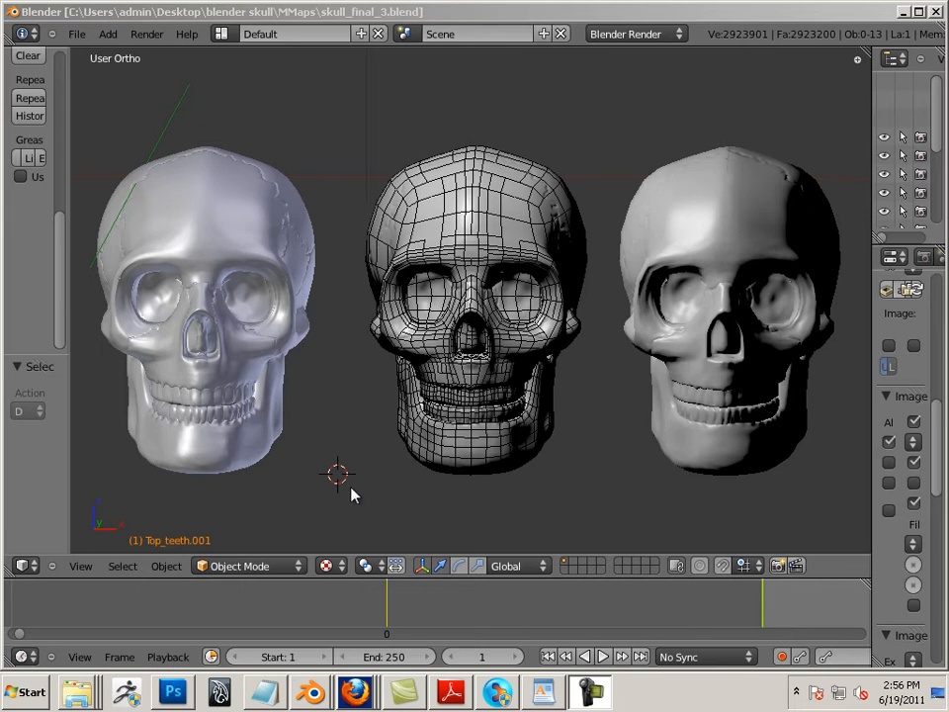
pyautogui.moveTo(216, 447)
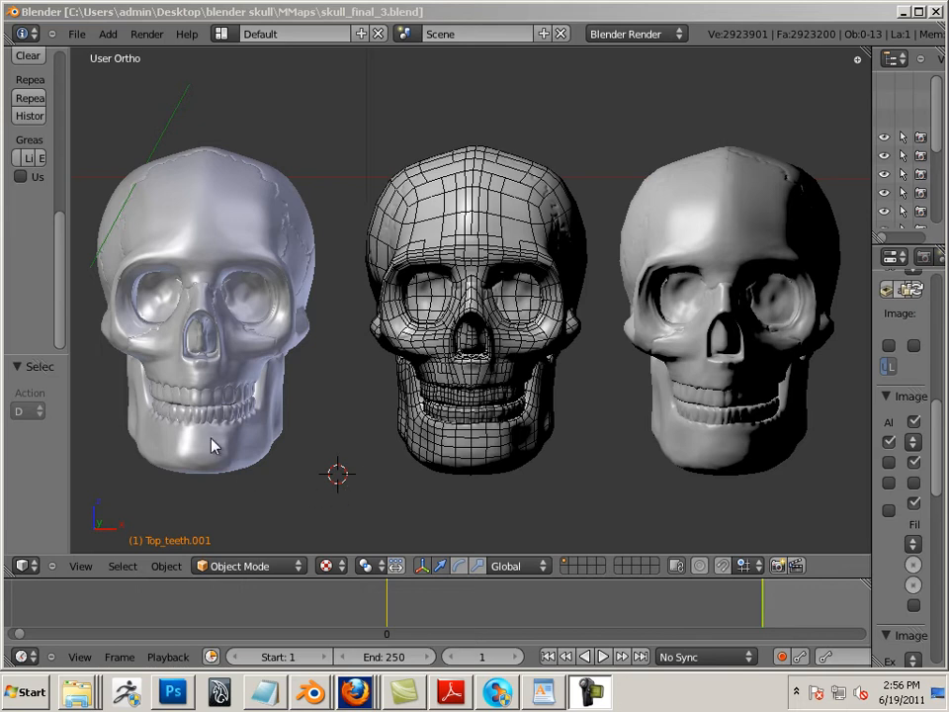
pyautogui.moveTo(184, 415)
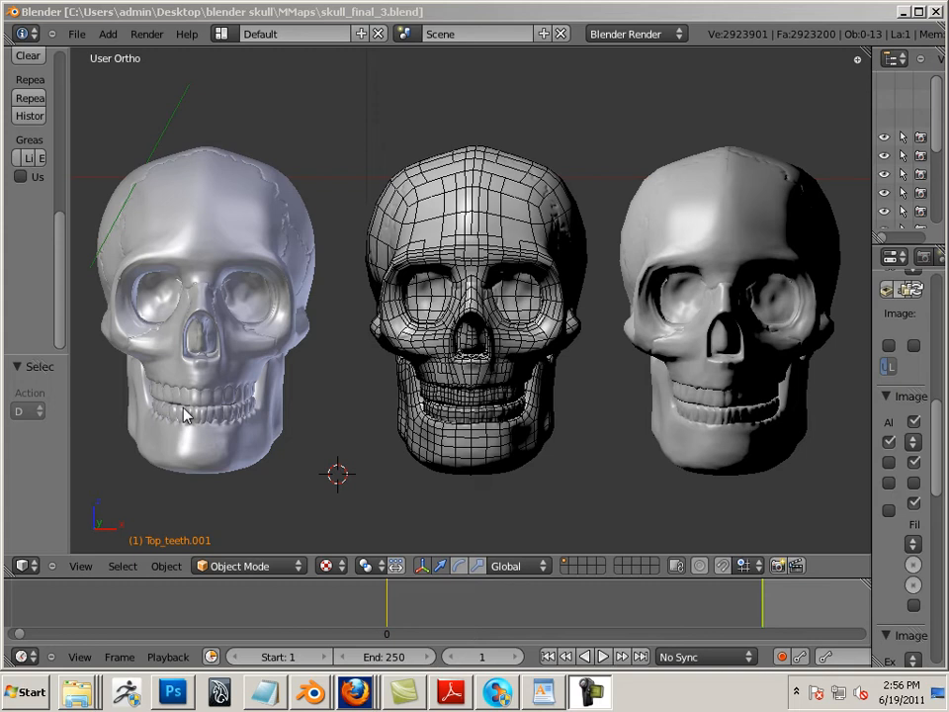
pyautogui.moveTo(237, 453)
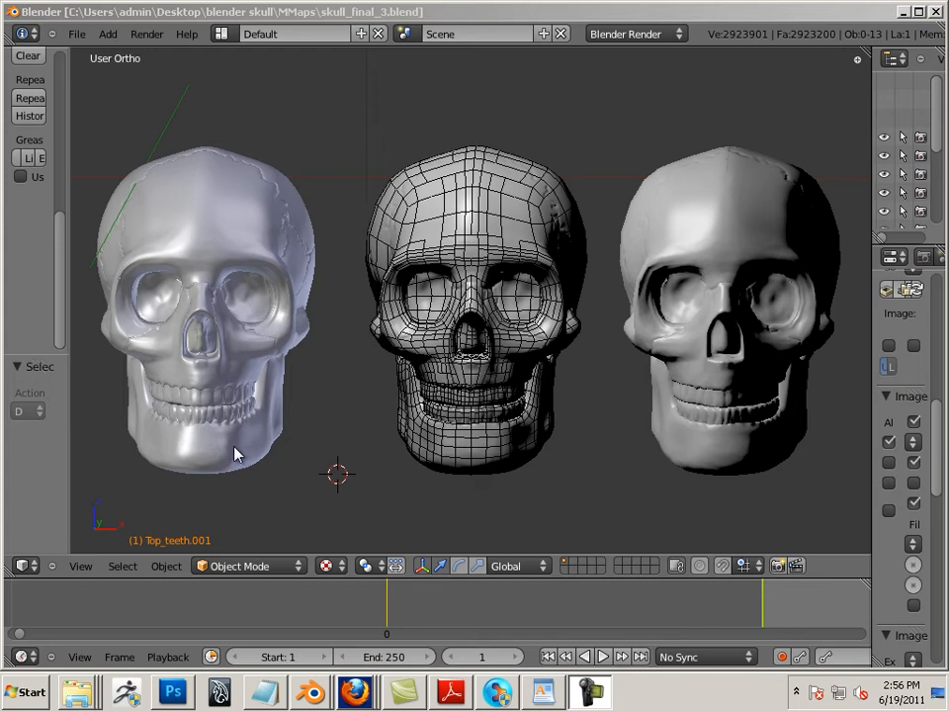
pyautogui.moveTo(198, 487)
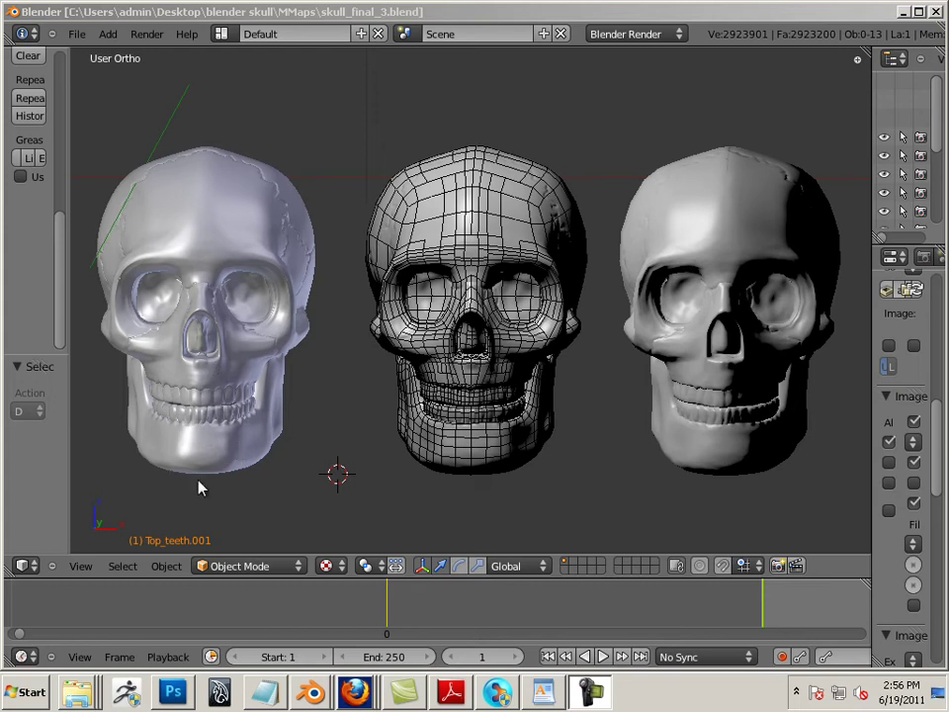
pyautogui.moveTo(210, 480)
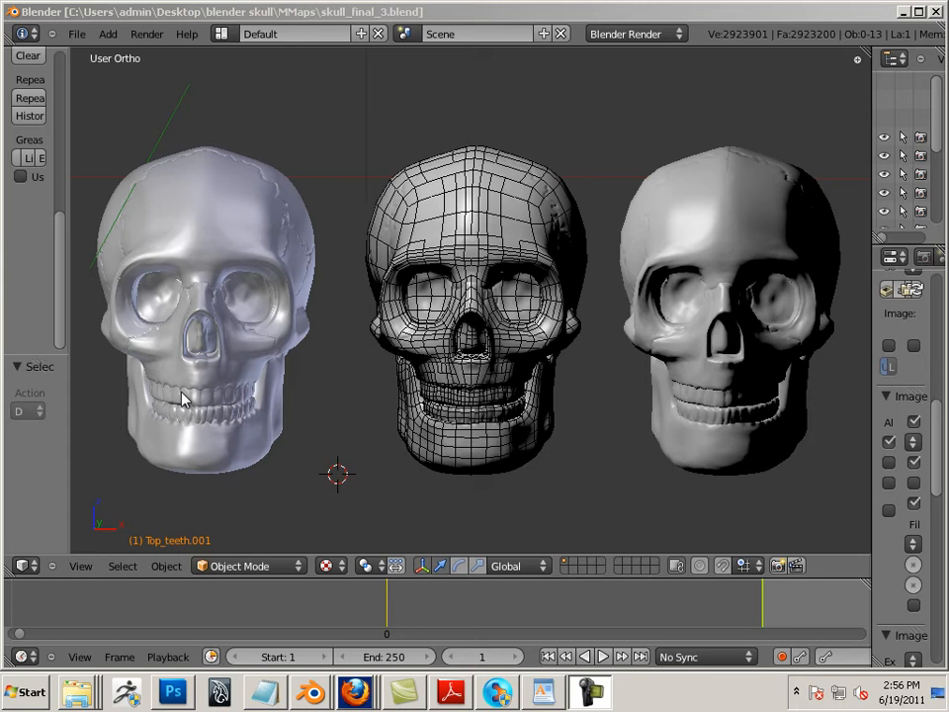
pyautogui.moveTo(198, 419)
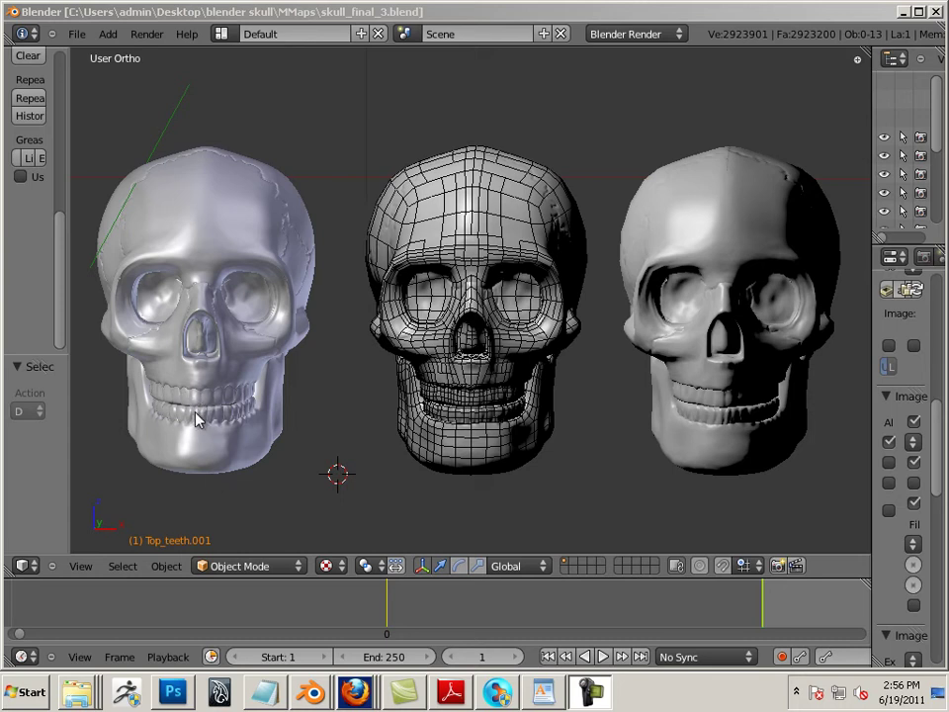
pyautogui.moveTo(190, 442)
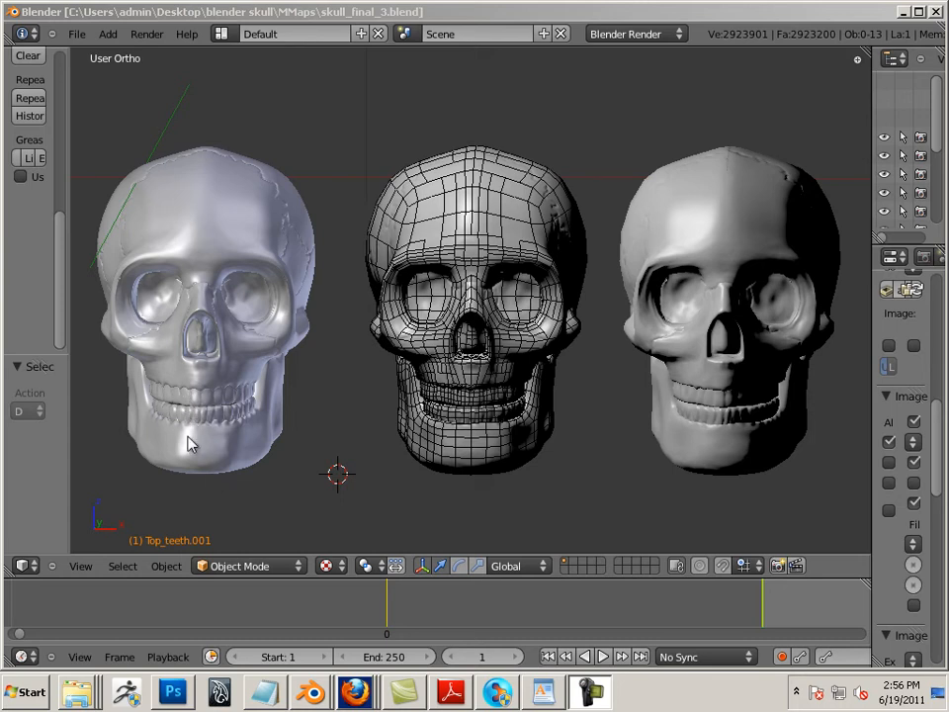
pyautogui.moveTo(217, 447)
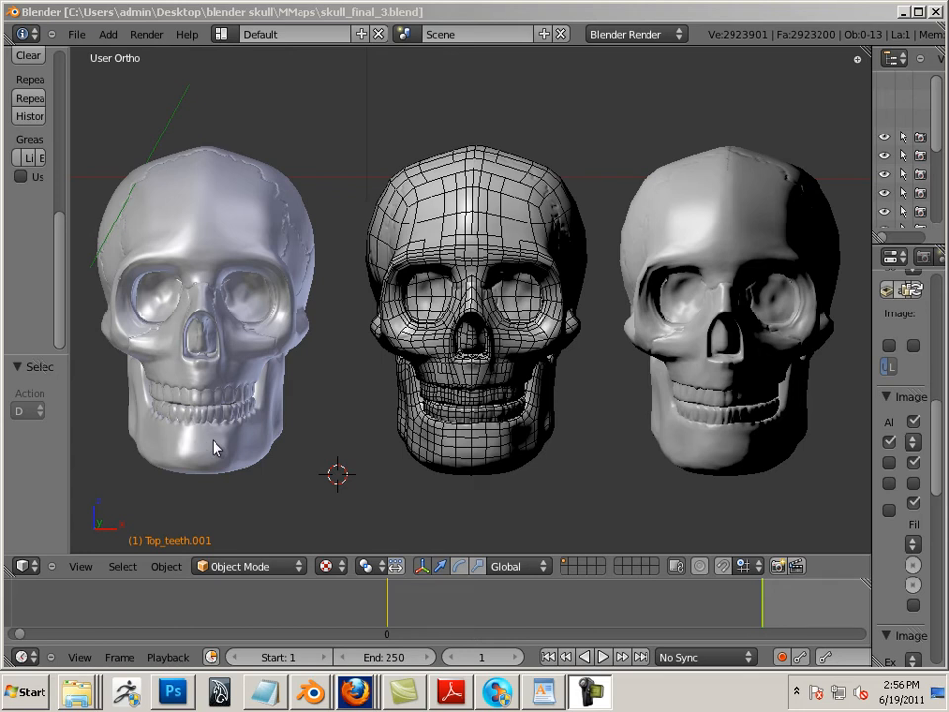
pyautogui.moveTo(202, 445)
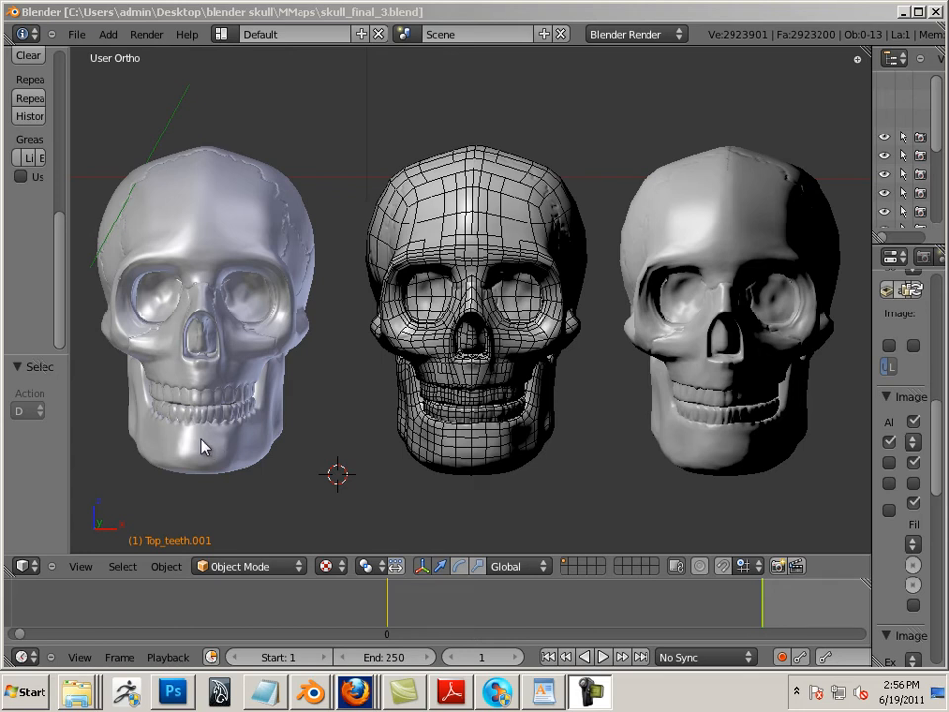
pyautogui.moveTo(653, 52)
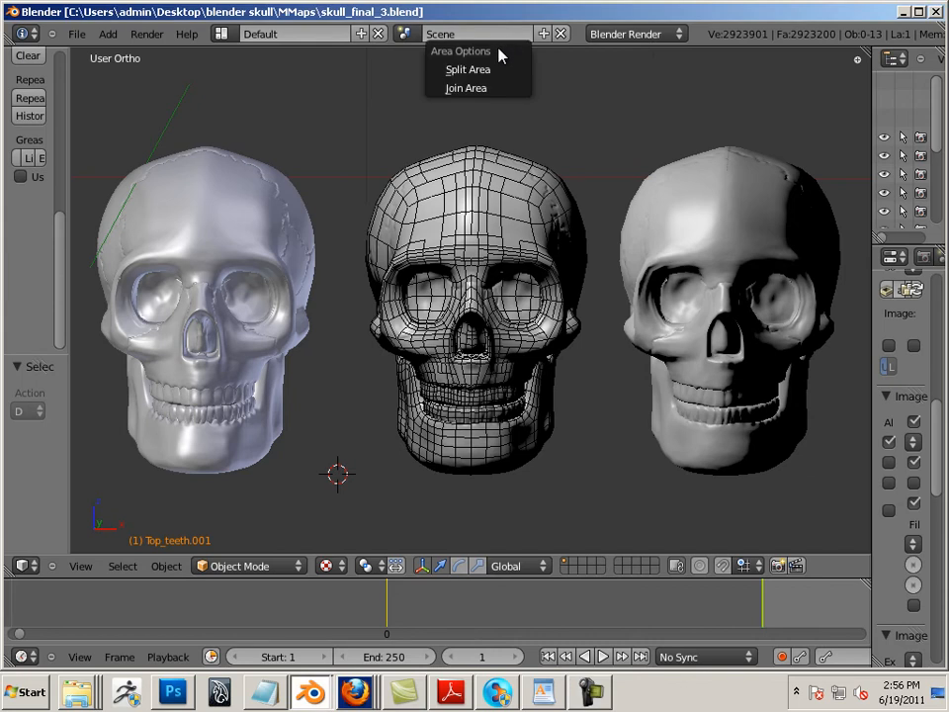
# Split the viewport side by side, keeping the new area as a 3D view
pyautogui.click(459, 69)
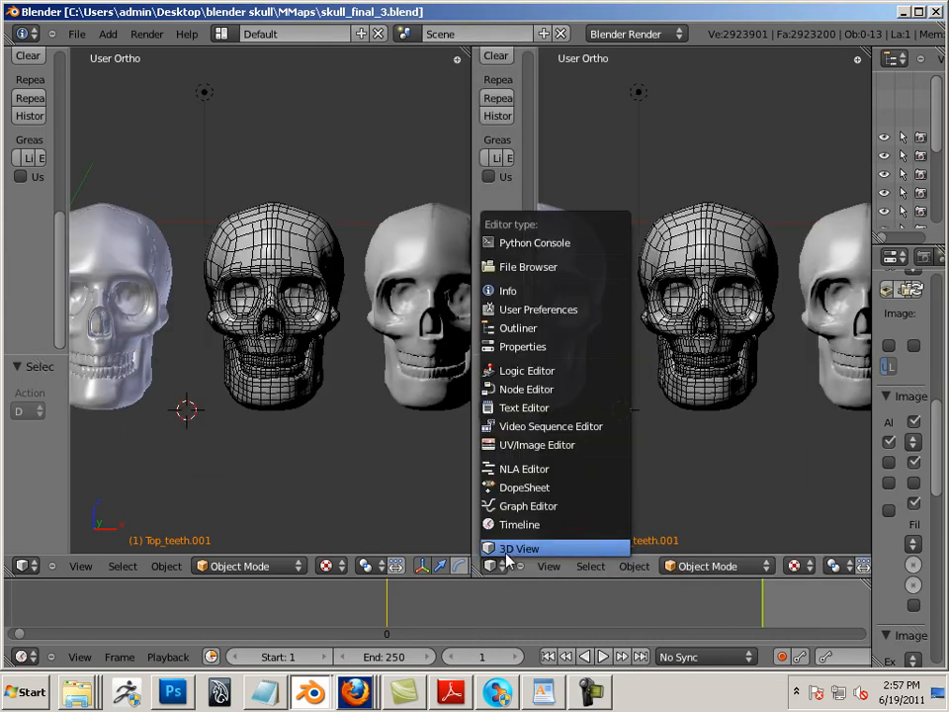
pyautogui.click(526, 486)
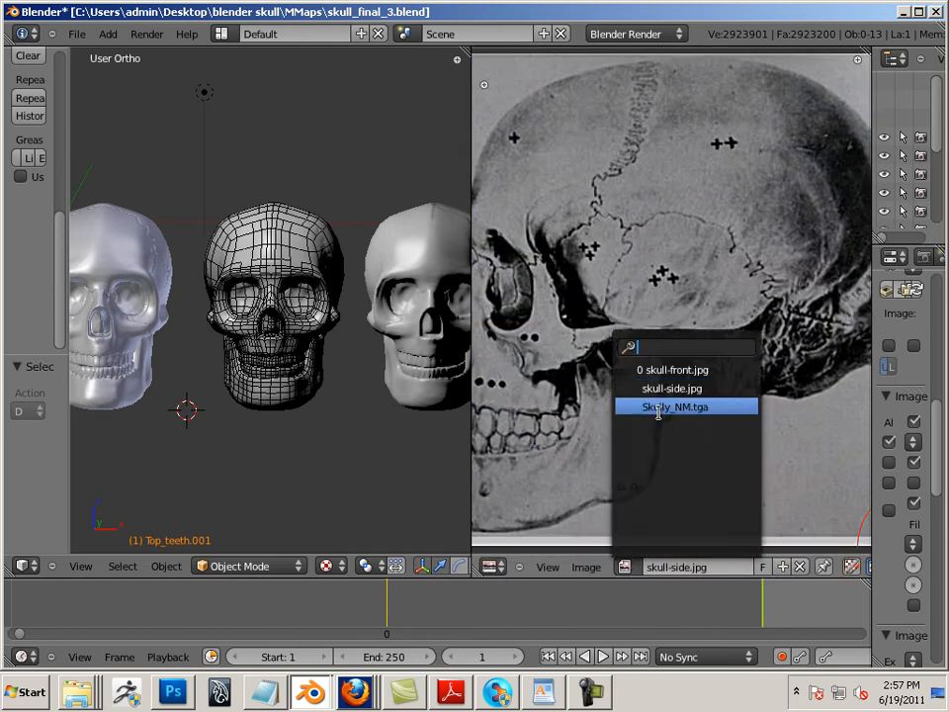
# Show the combined skull normal map Skully_NM.tga in the image editor
pyautogui.click(674, 406)
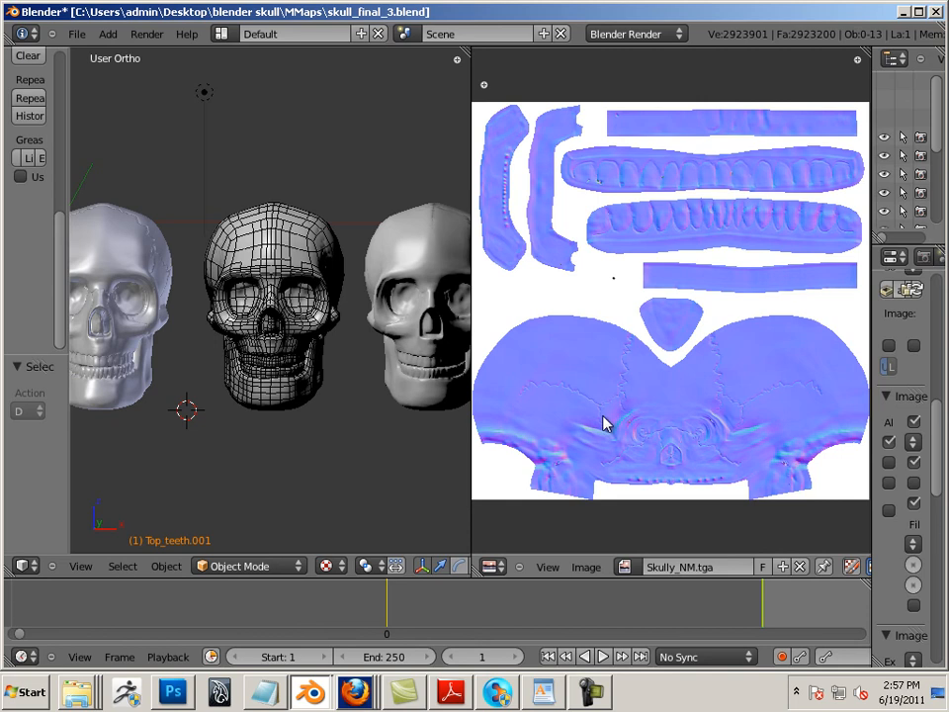
pyautogui.moveTo(617, 437)
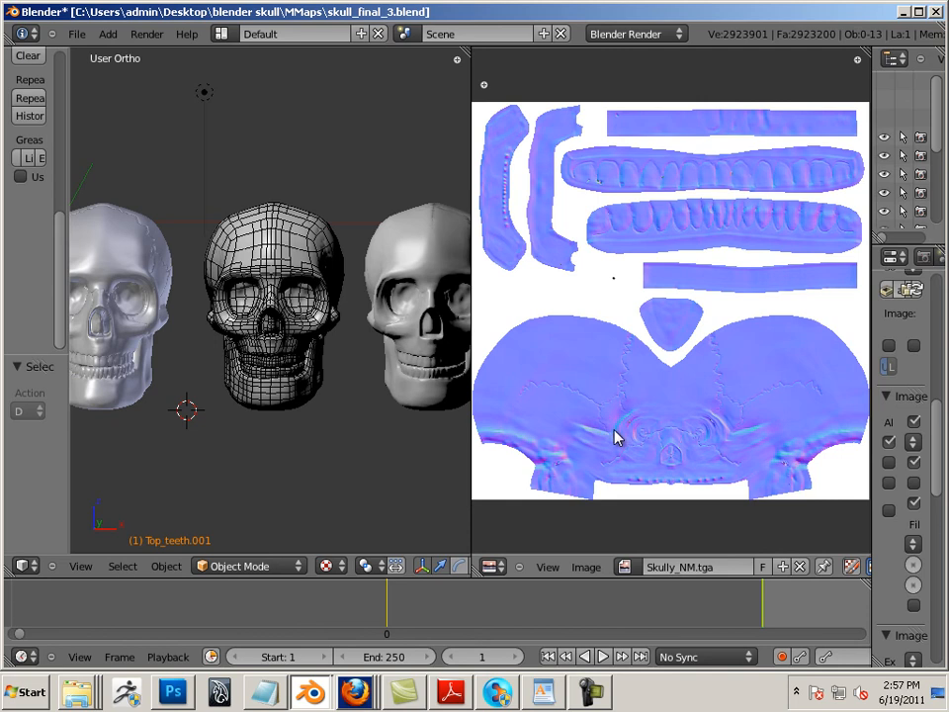
pyautogui.moveTo(615, 437)
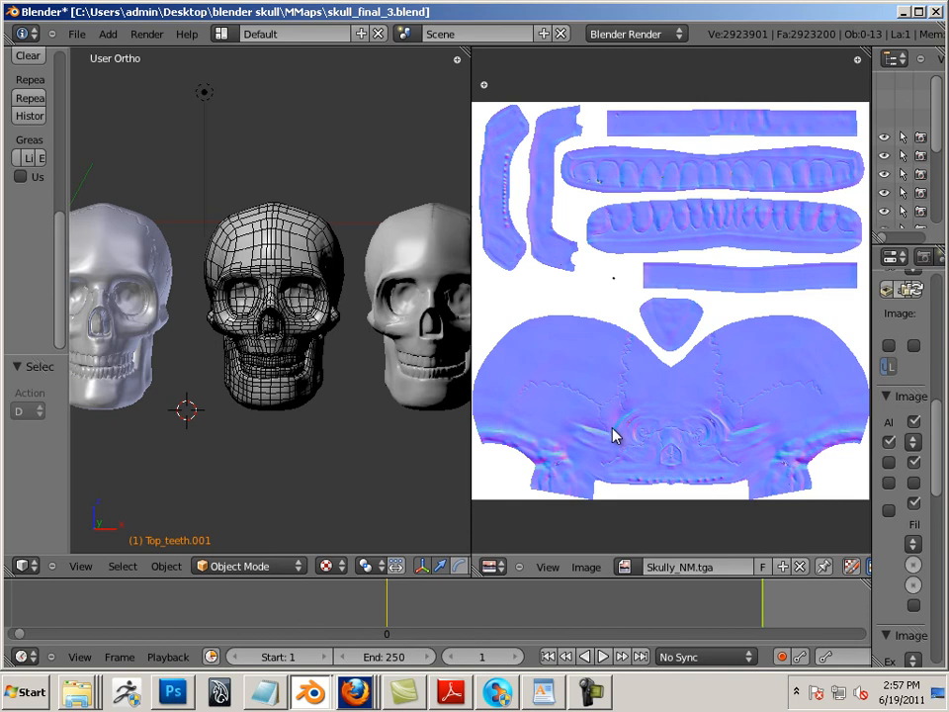
pyautogui.moveTo(158, 287)
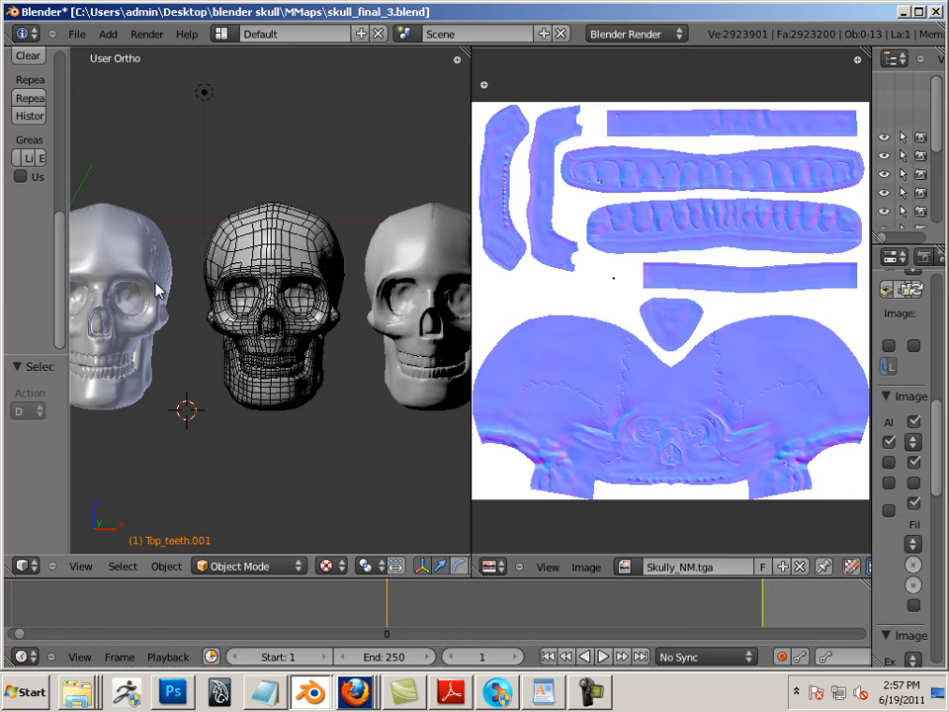
pyautogui.moveTo(168, 344)
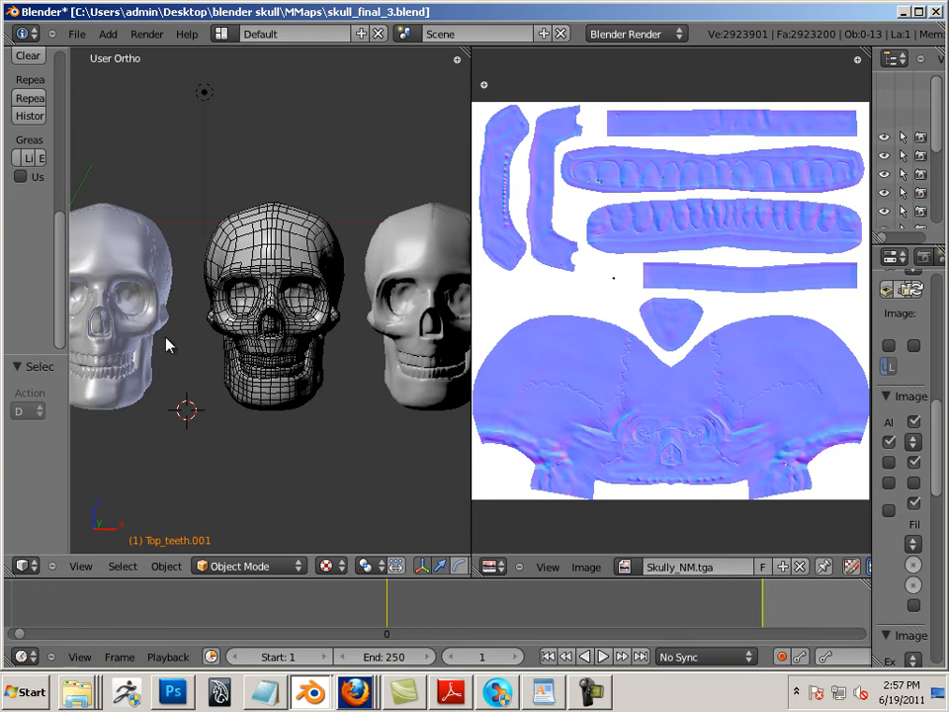
pyautogui.moveTo(470, 289)
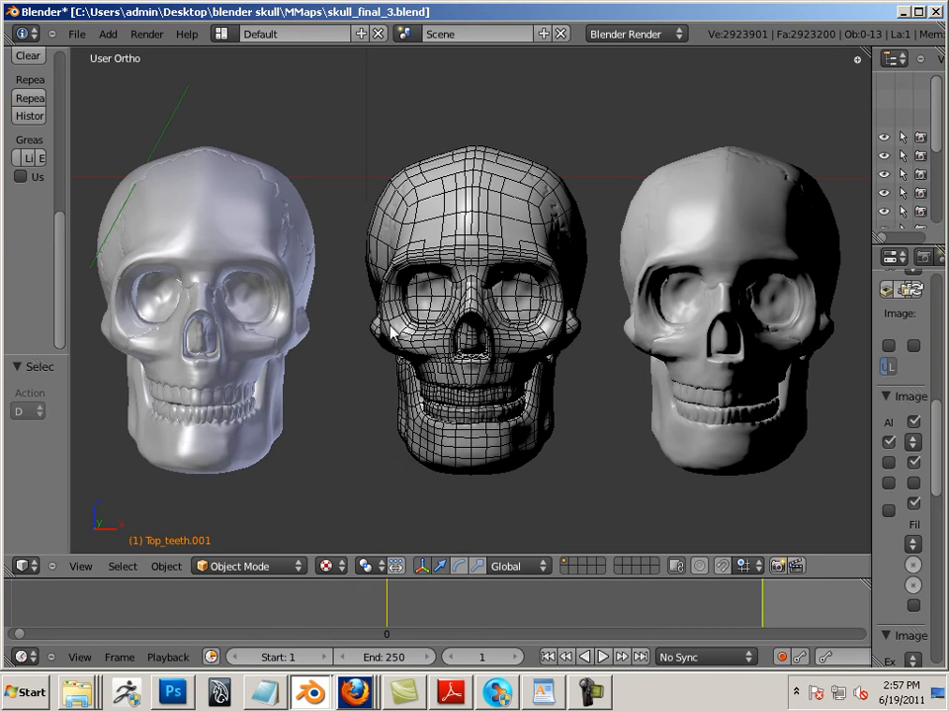
pyautogui.moveTo(732, 184)
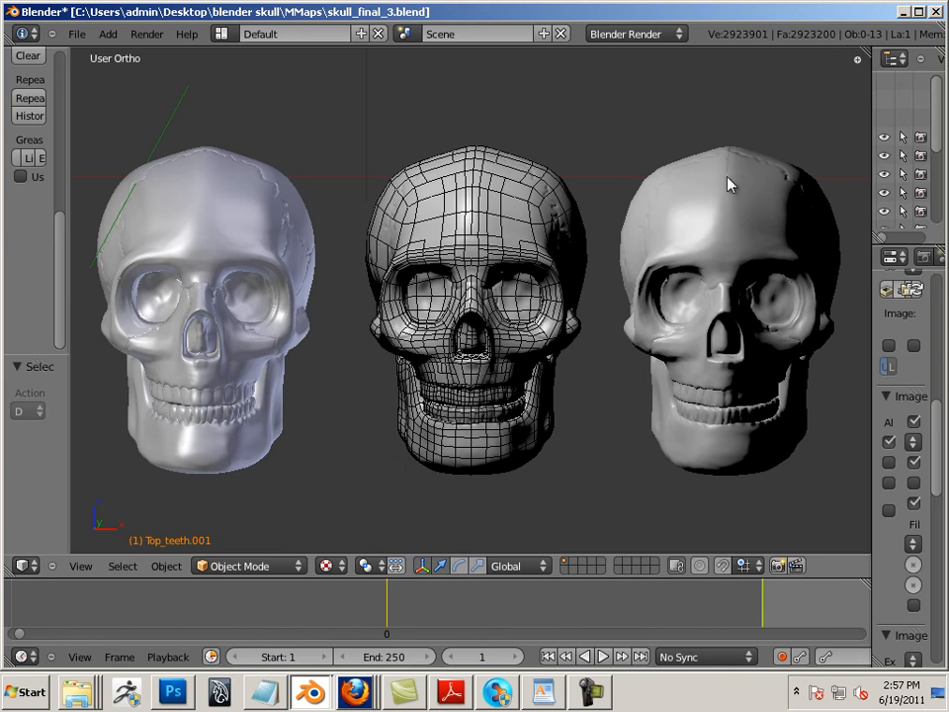
pyautogui.moveTo(605, 301)
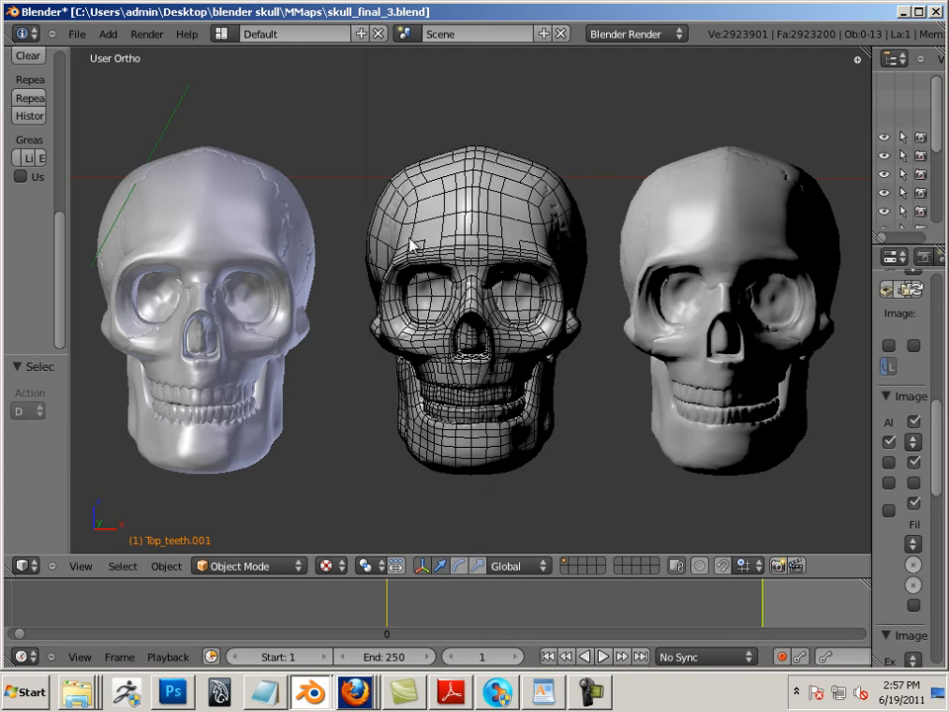
pyautogui.moveTo(376, 243)
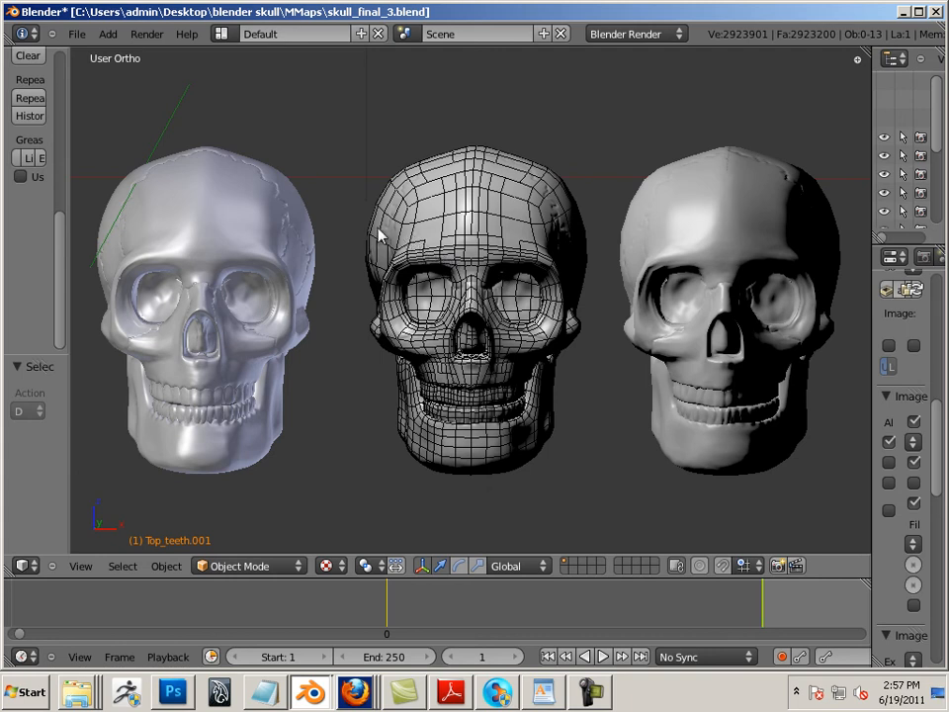
pyautogui.moveTo(379, 237)
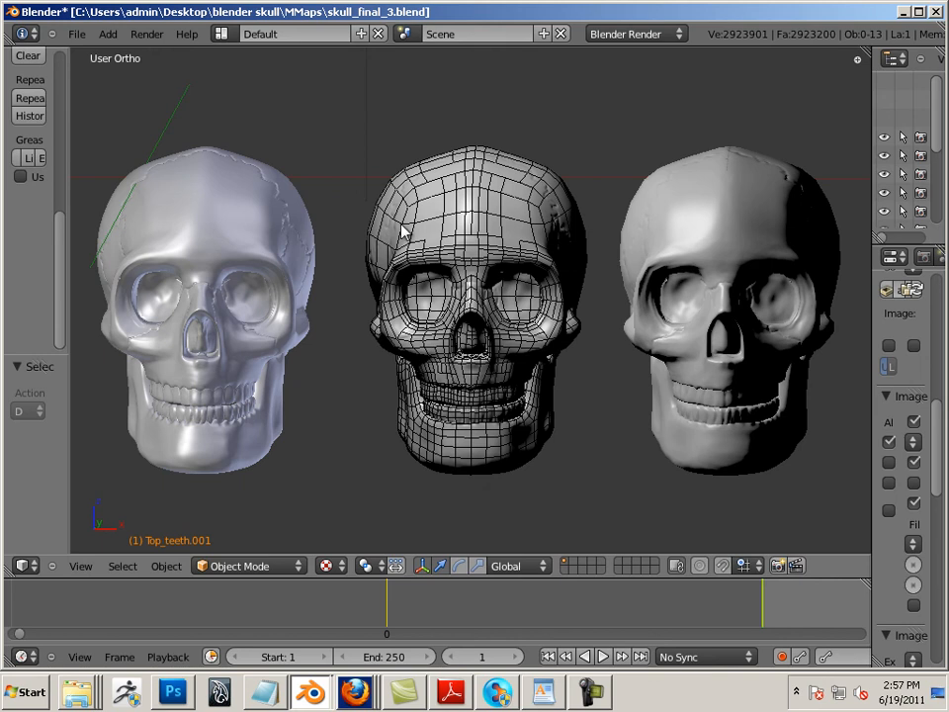
pyautogui.moveTo(494, 168)
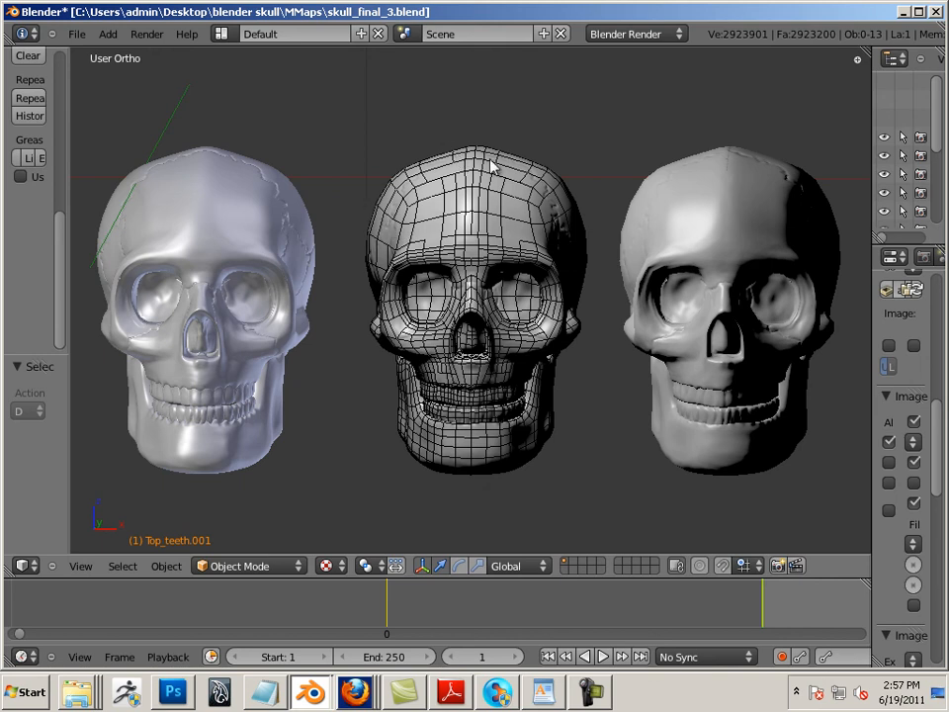
pyautogui.moveTo(491, 186)
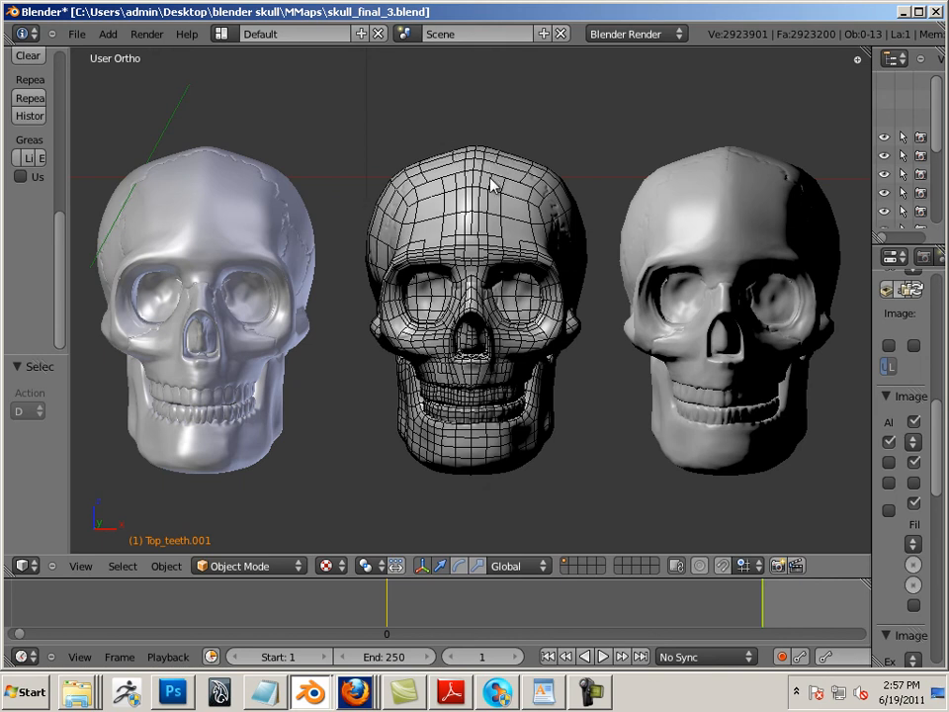
pyautogui.moveTo(645, 336)
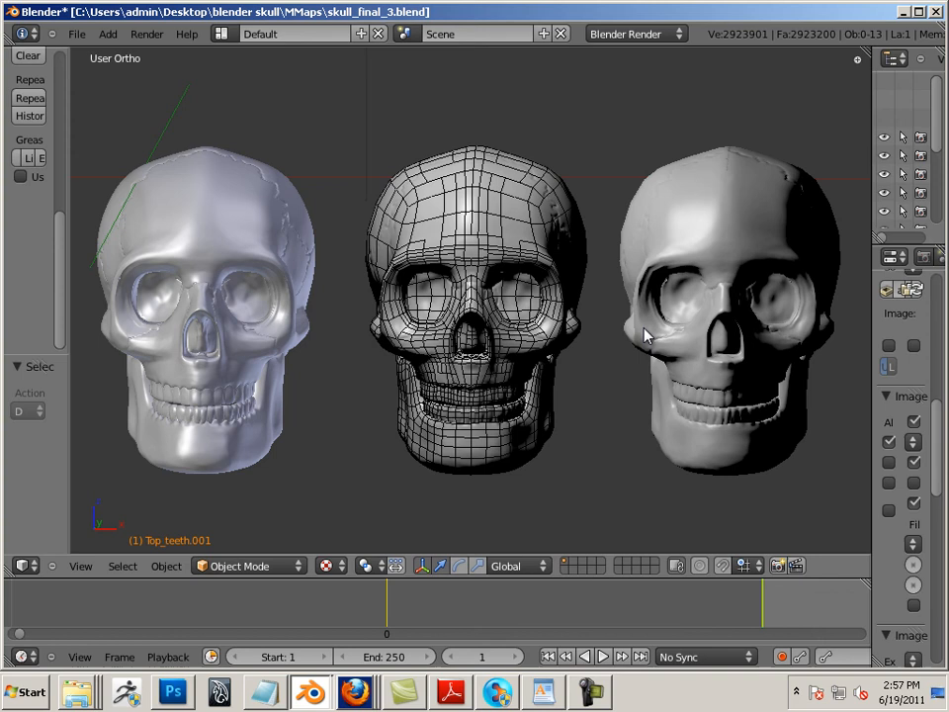
pyautogui.moveTo(708, 439)
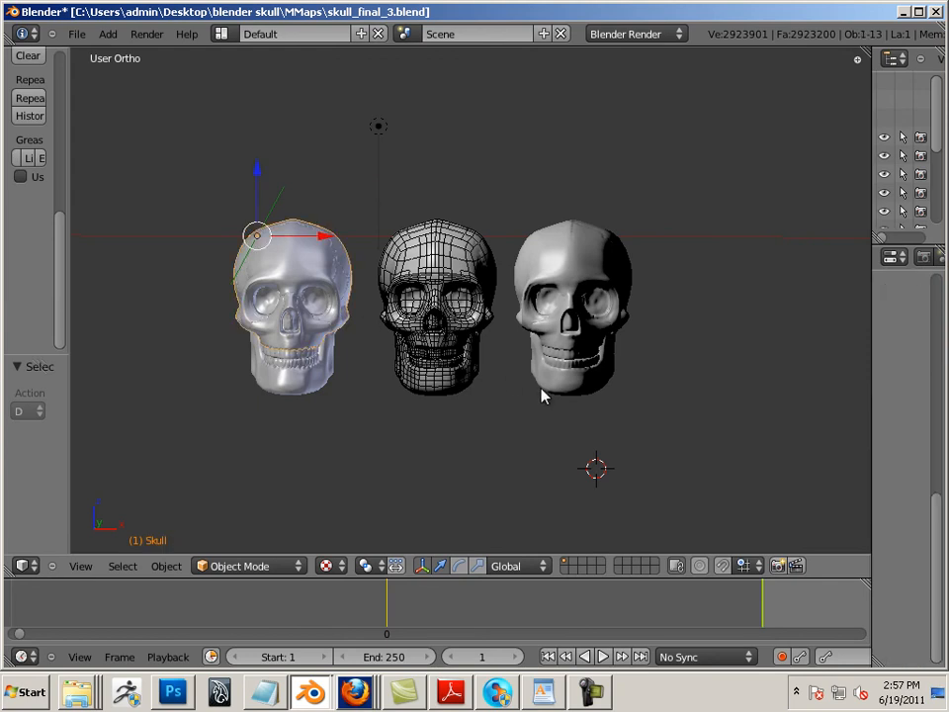
# Select the right-hand skull's jaw object, jaw.001, in the zoomed-out view
pyautogui.click(573, 366)
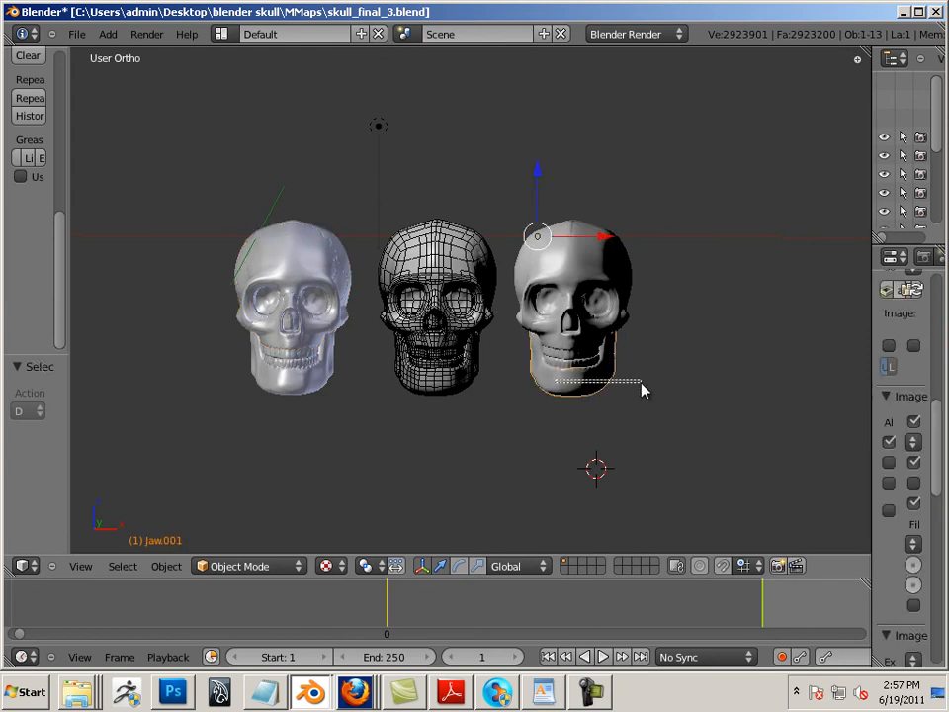